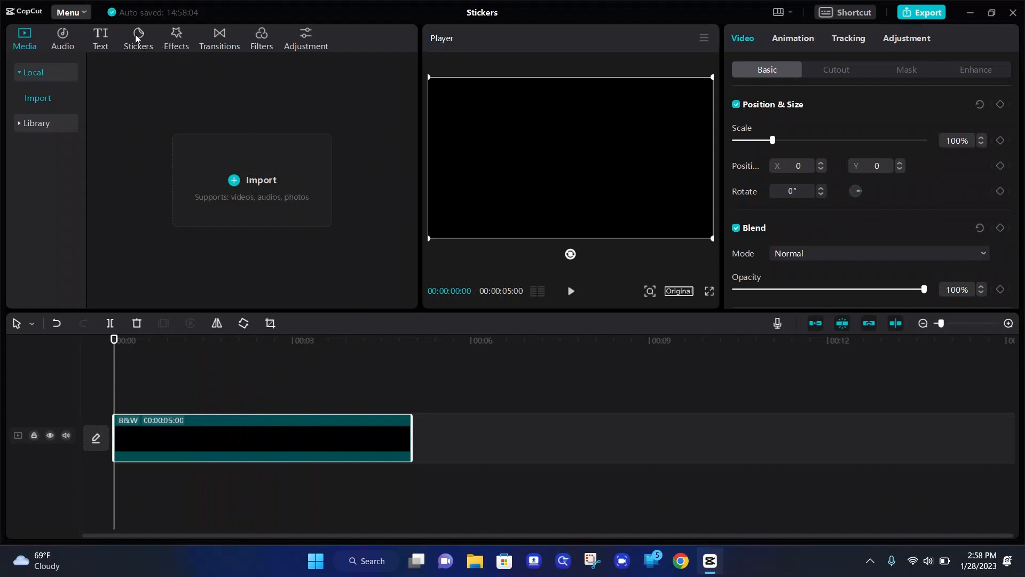
- Show the Trending stickers in the sticker library
{"action": "left_click", "coordinate": [138, 39]}
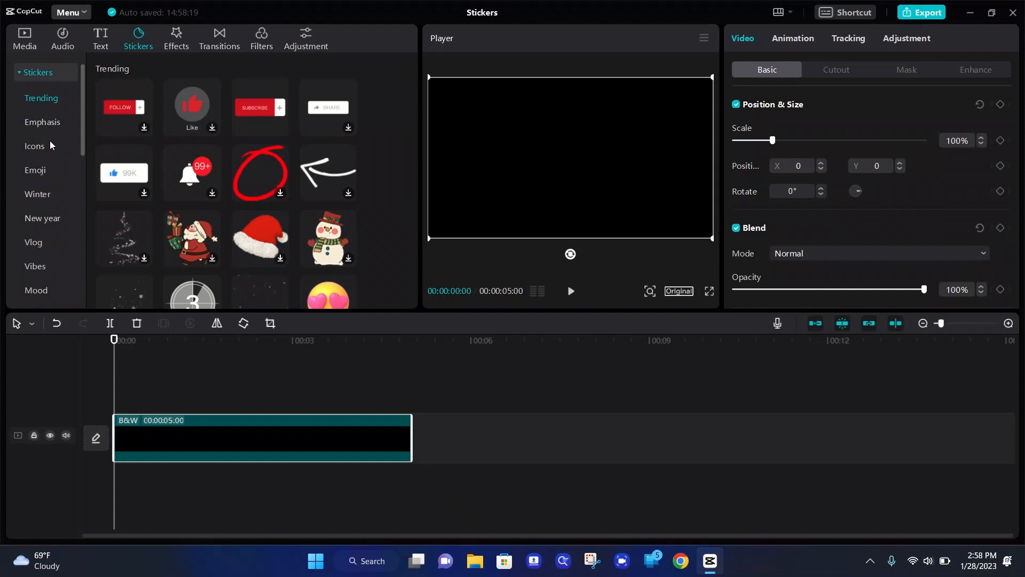
{"action": "mouse_move", "coordinate": [52, 141]}
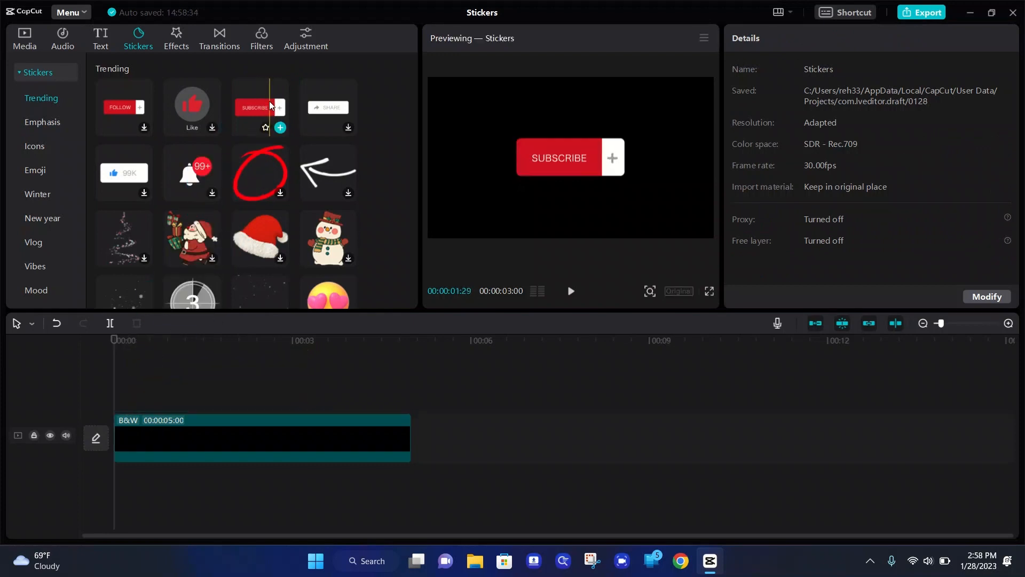
{"action": "mouse_move", "coordinate": [280, 127]}
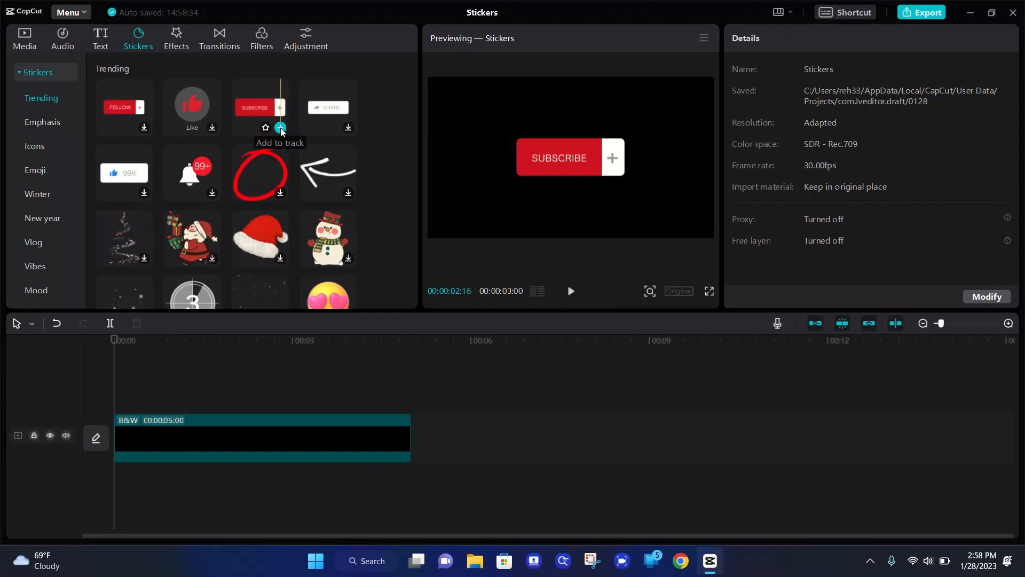
- Place the red SUBSCRIBE sticker on its own track above the black clip
{"action": "left_click", "coordinate": [281, 128]}
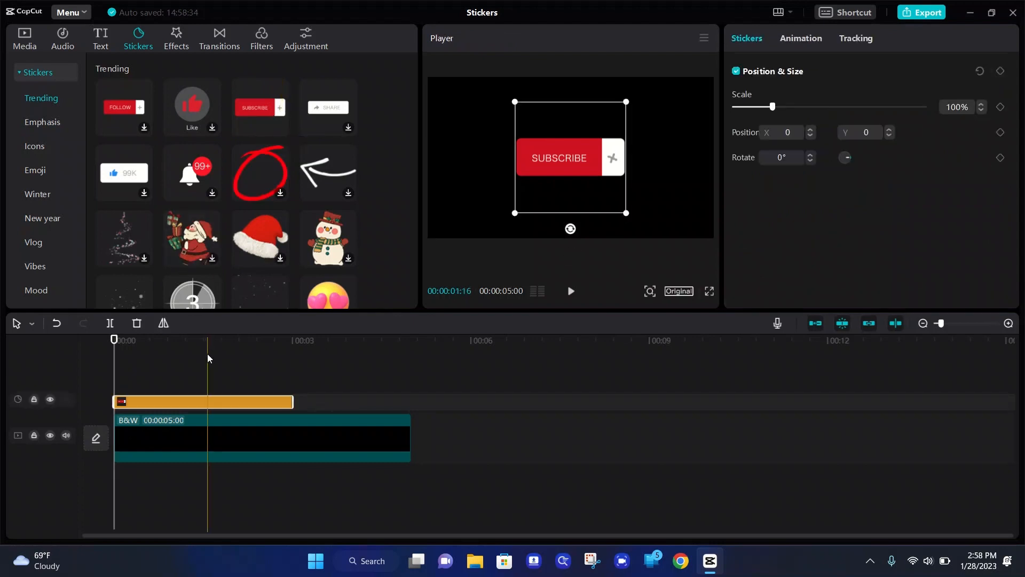
- Stretch the SUBSCRIBE sticker from 00:00 to 00:05 to match the black clip
{"action": "left_click", "coordinate": [261, 401]}
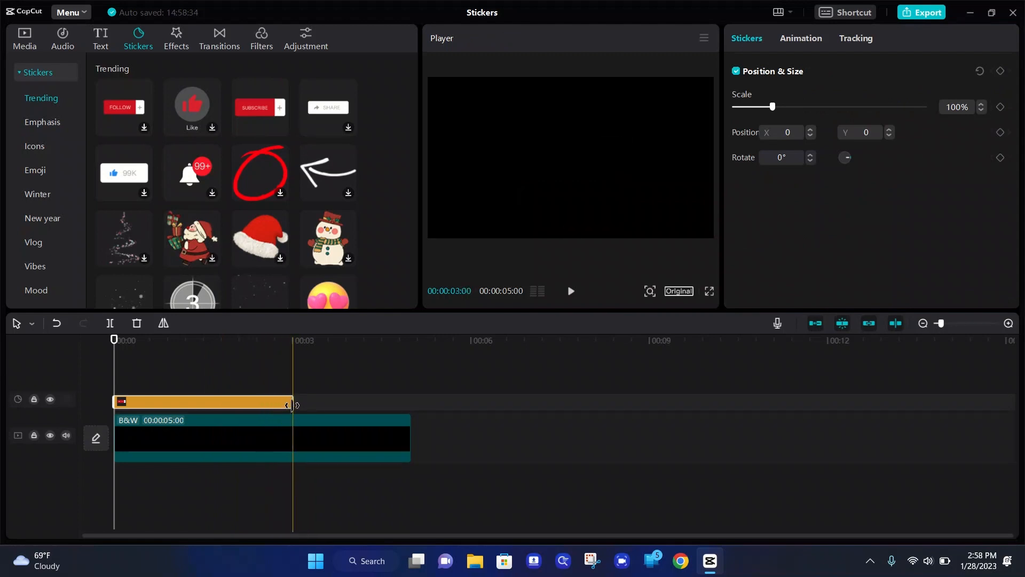
{"action": "left_click_drag", "start_coordinate": [292, 404], "coordinate": [403, 400]}
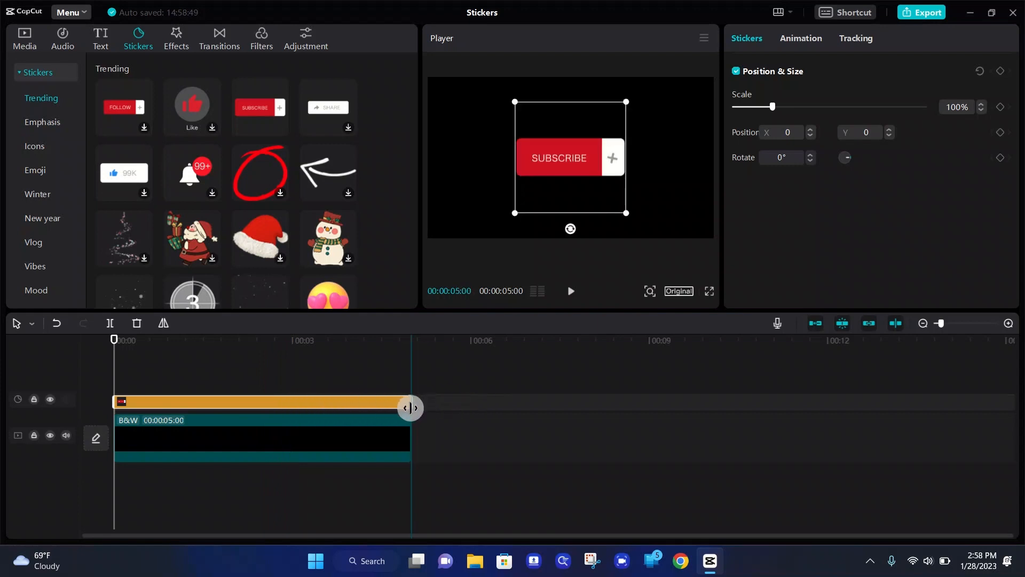
{"action": "left_click", "coordinate": [235, 410]}
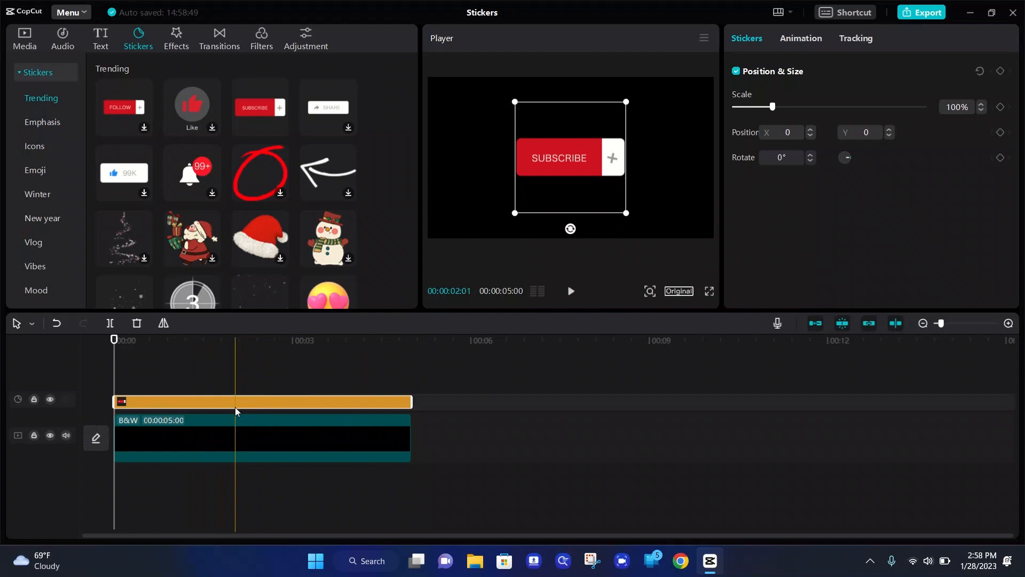
{"action": "left_click_drag", "start_coordinate": [235, 401], "coordinate": [430, 398]}
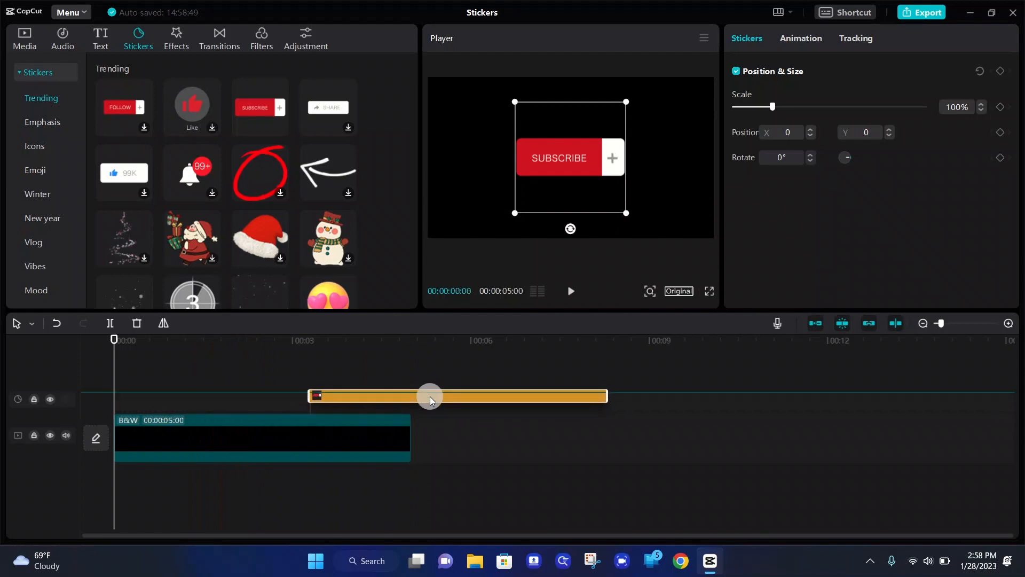
{"action": "left_click_drag", "start_coordinate": [430, 397], "coordinate": [234, 402]}
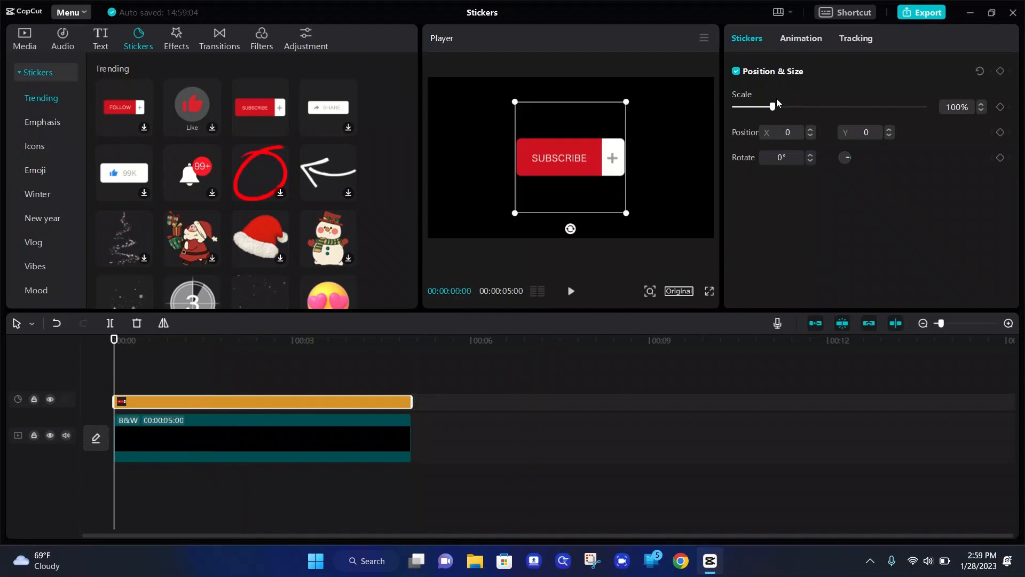
- Scale the SUBSCRIBE sticker up to about 129% with rotation left at 0°
{"action": "left_click_drag", "start_coordinate": [772, 106], "coordinate": [799, 106]}
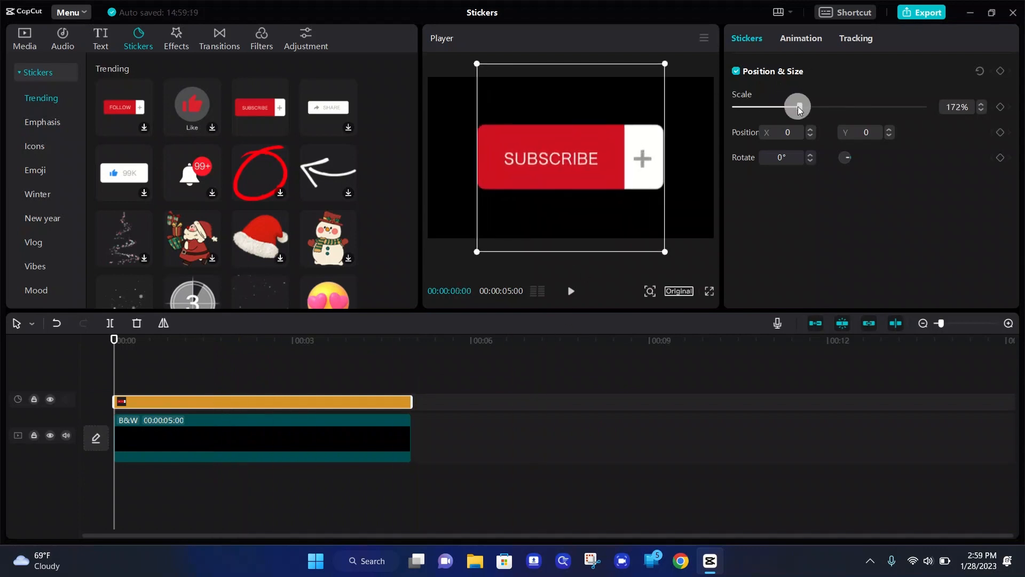
{"action": "left_click_drag", "start_coordinate": [797, 107], "coordinate": [780, 107]}
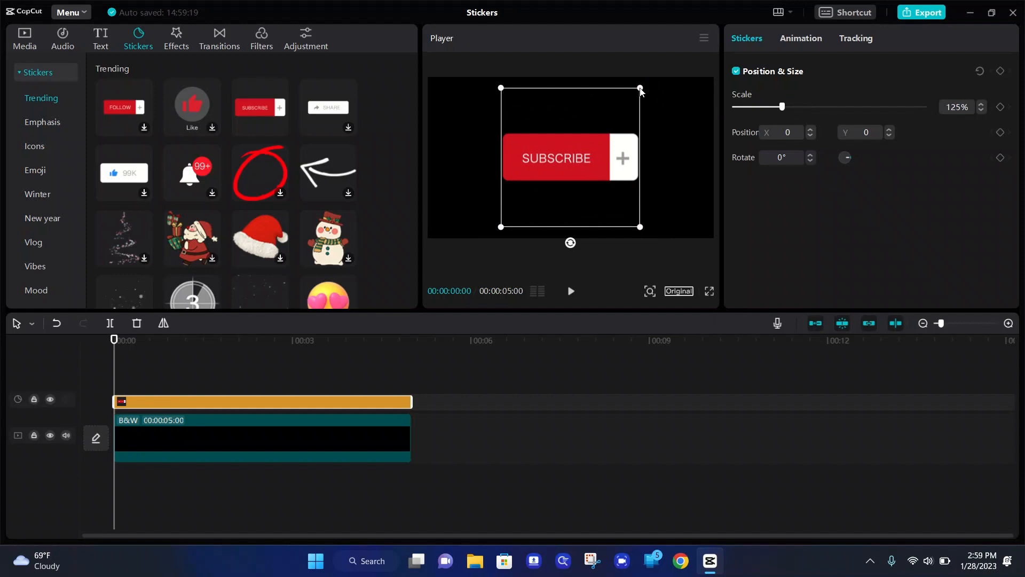
{"action": "left_click_drag", "start_coordinate": [640, 86], "coordinate": [630, 92]}
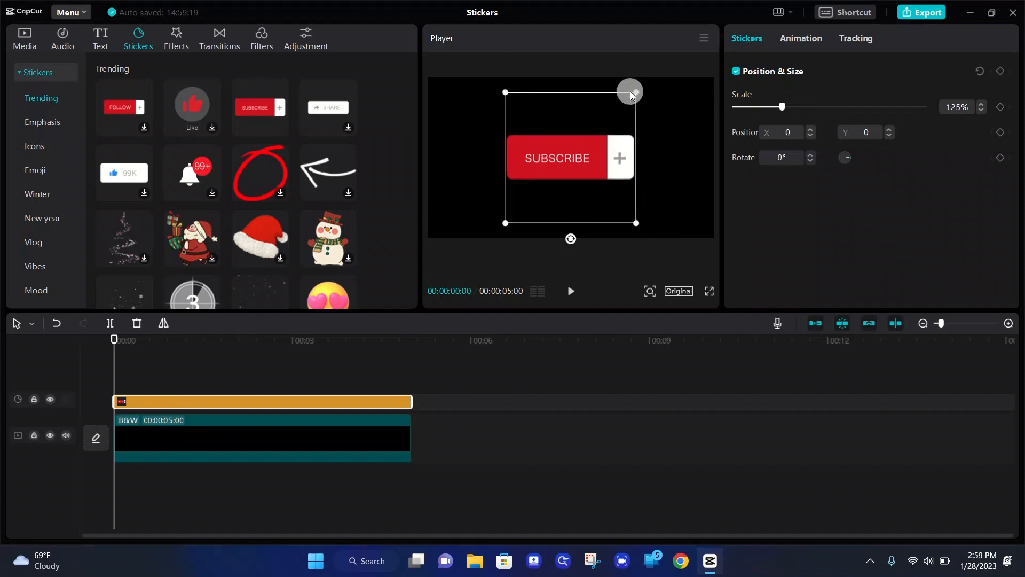
{"action": "left_click_drag", "start_coordinate": [630, 92], "coordinate": [640, 88]}
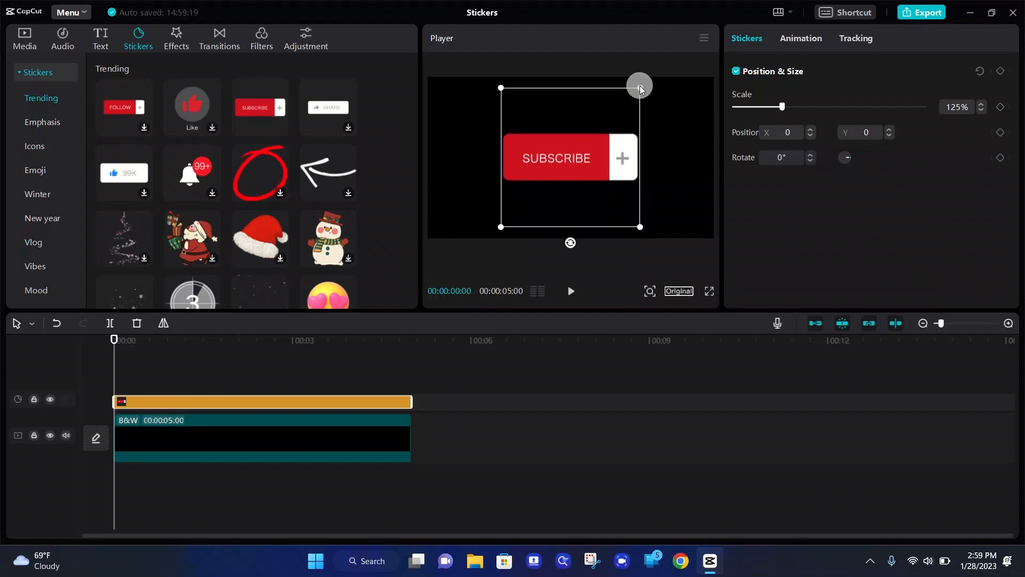
{"action": "left_click_drag", "start_coordinate": [640, 87], "coordinate": [641, 85]}
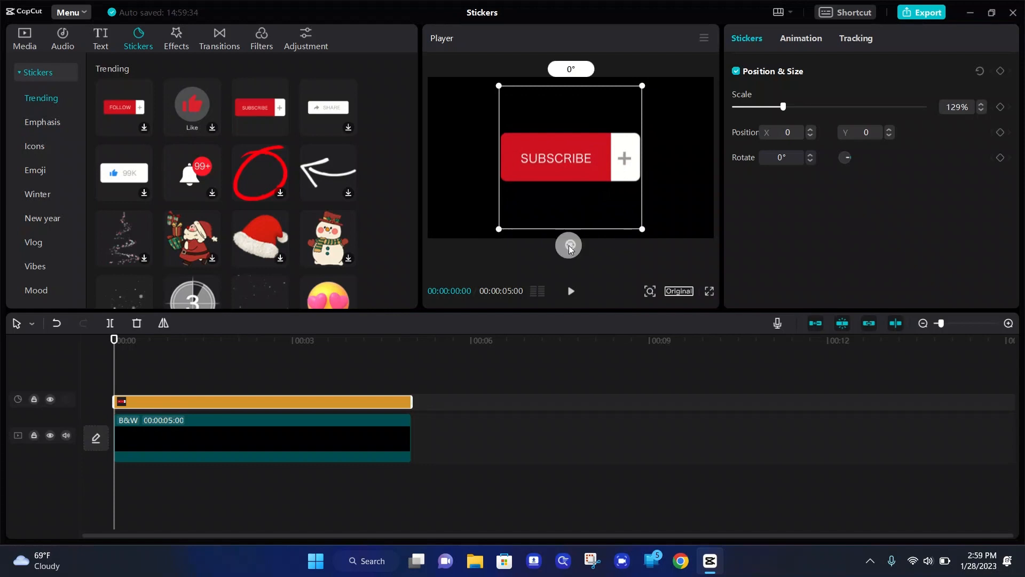
- Keep the sticker at 0° rotation and centered in the player
{"action": "left_click_drag", "start_coordinate": [568, 245], "coordinate": [568, 255]}
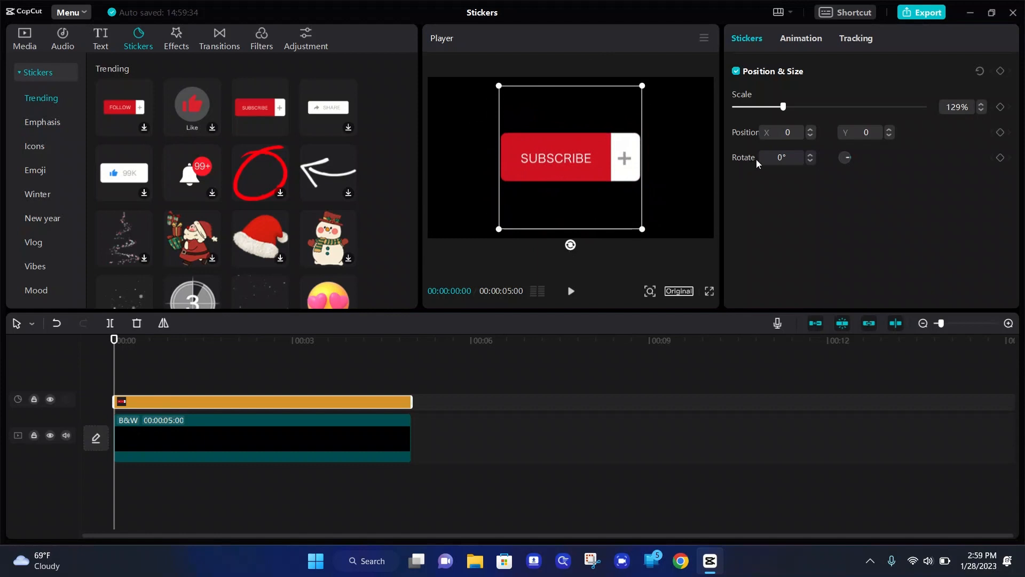
{"action": "mouse_move", "coordinate": [856, 163]}
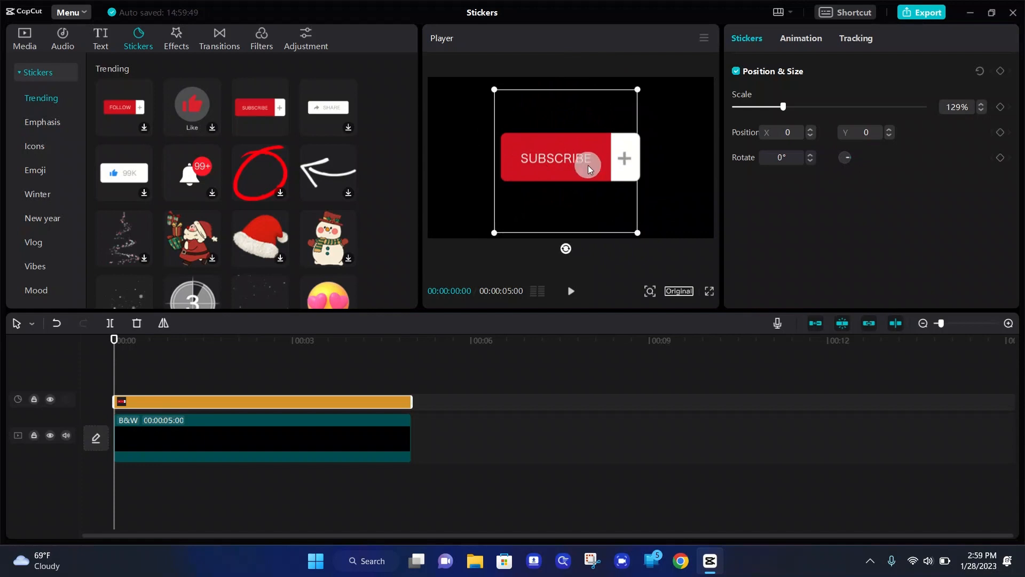
{"action": "left_click_drag", "start_coordinate": [588, 169], "coordinate": [592, 159]}
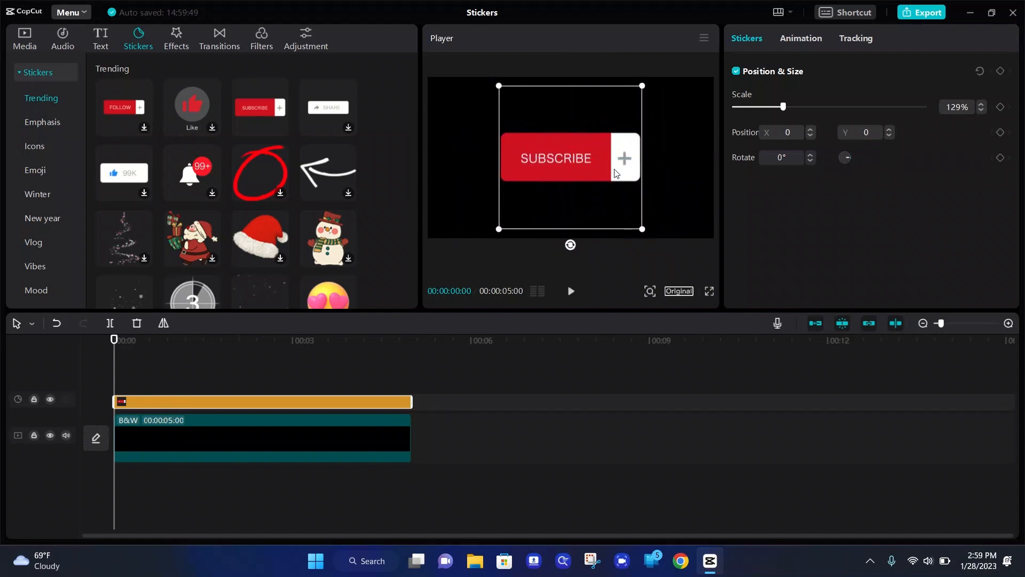
{"action": "mouse_move", "coordinate": [598, 150]}
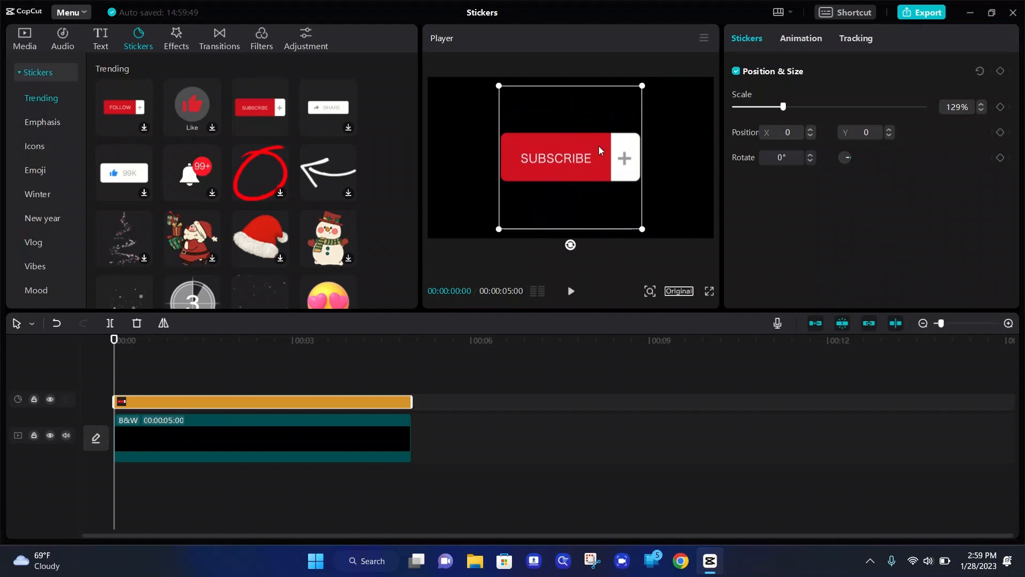
{"action": "mouse_move", "coordinate": [616, 161]}
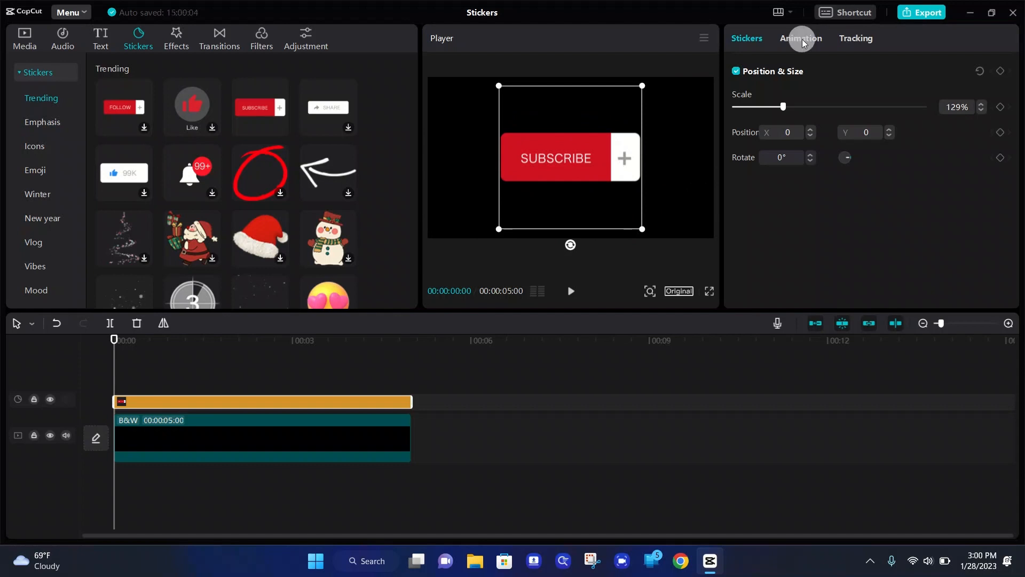
- Browse the sticker's In animations, then its motion Tracking options
{"action": "left_click", "coordinate": [800, 38]}
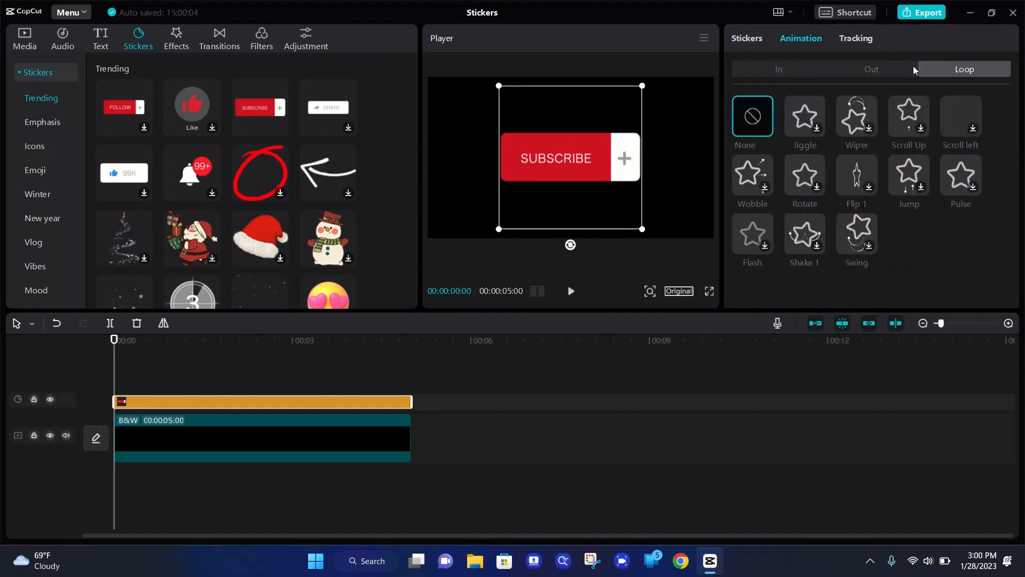
{"action": "left_click", "coordinate": [778, 69]}
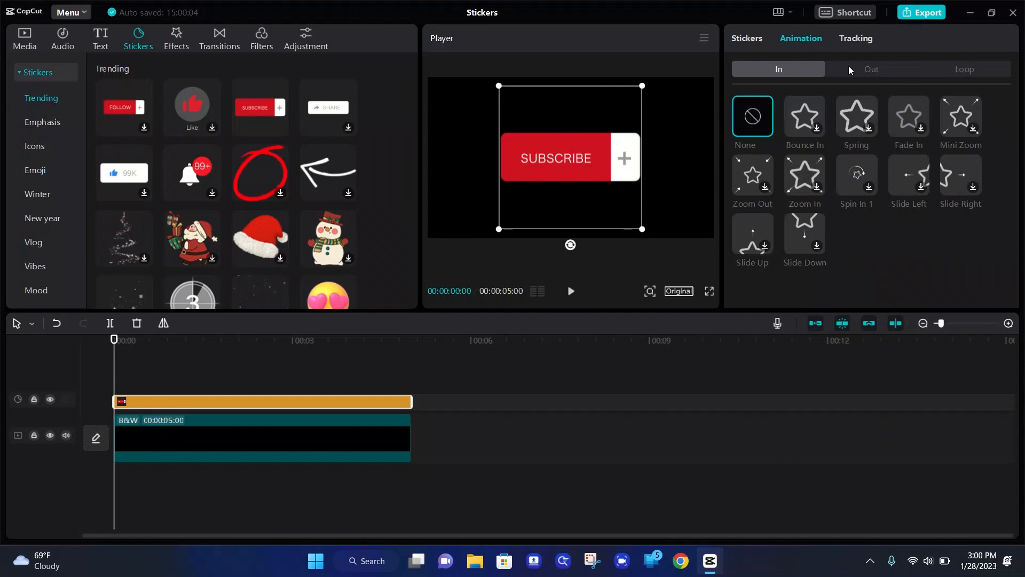
{"action": "left_click", "coordinate": [856, 38]}
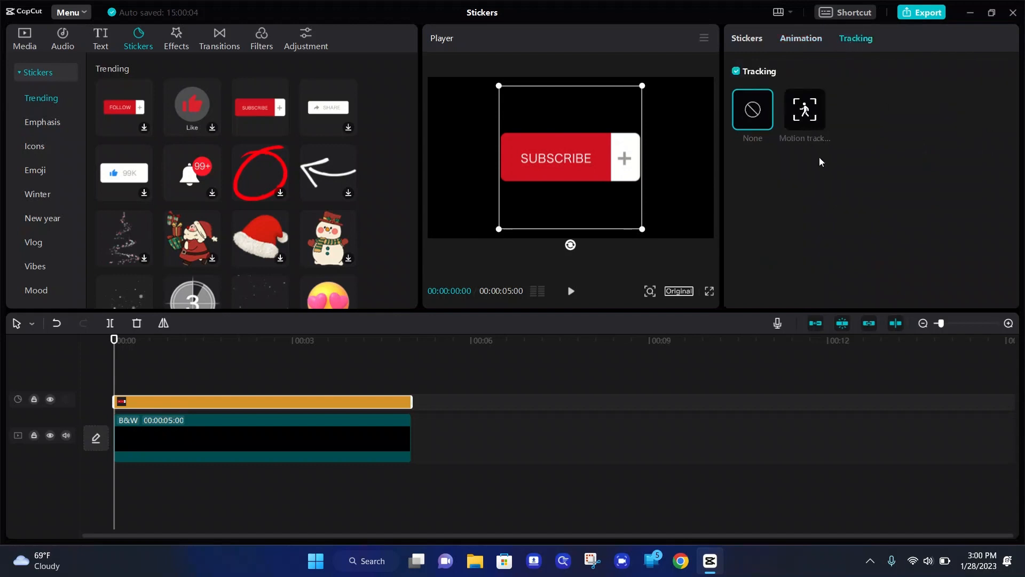
{"action": "mouse_move", "coordinate": [711, 237]}
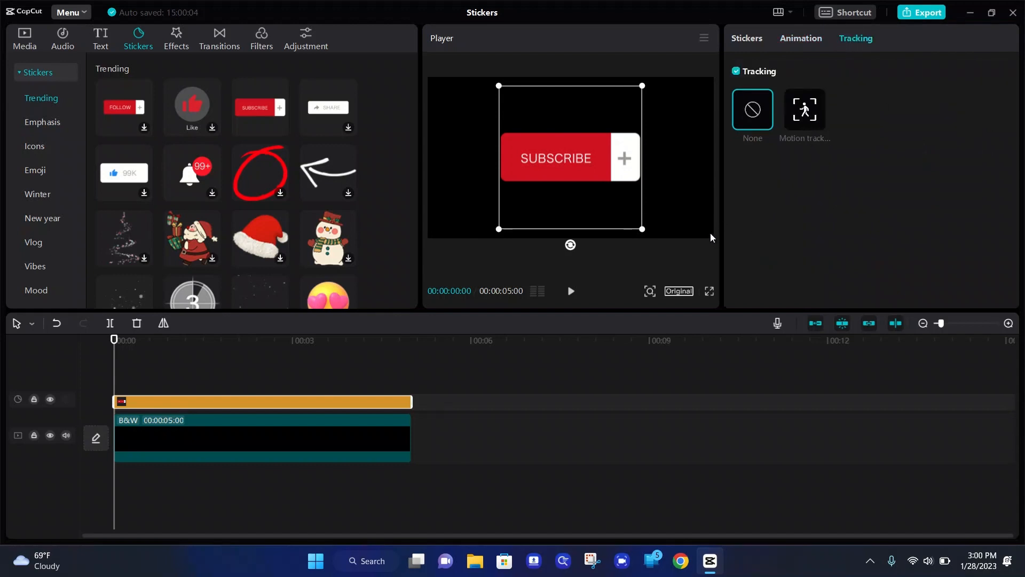
{"action": "mouse_move", "coordinate": [789, 254]}
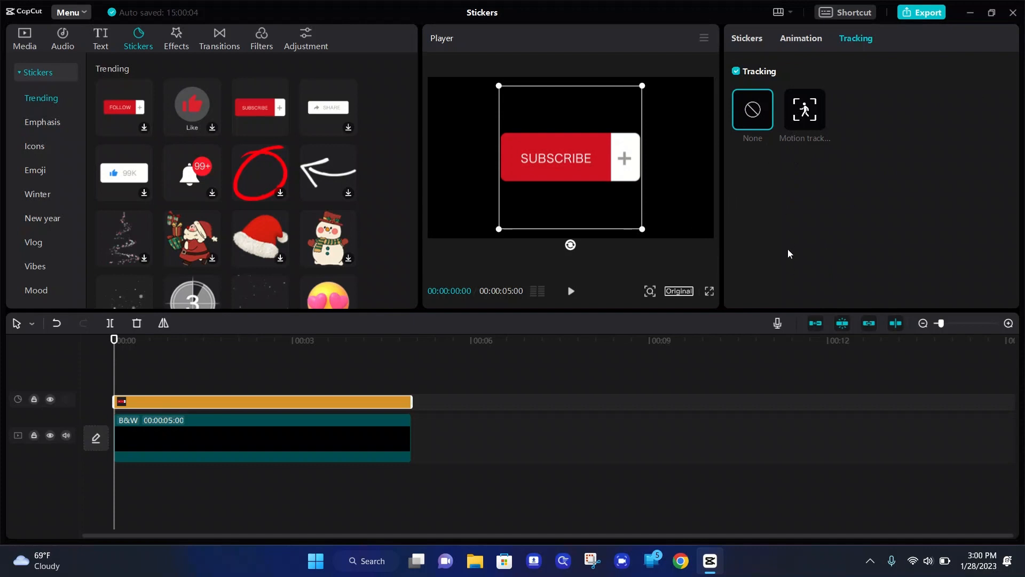
{"action": "mouse_move", "coordinate": [746, 229]}
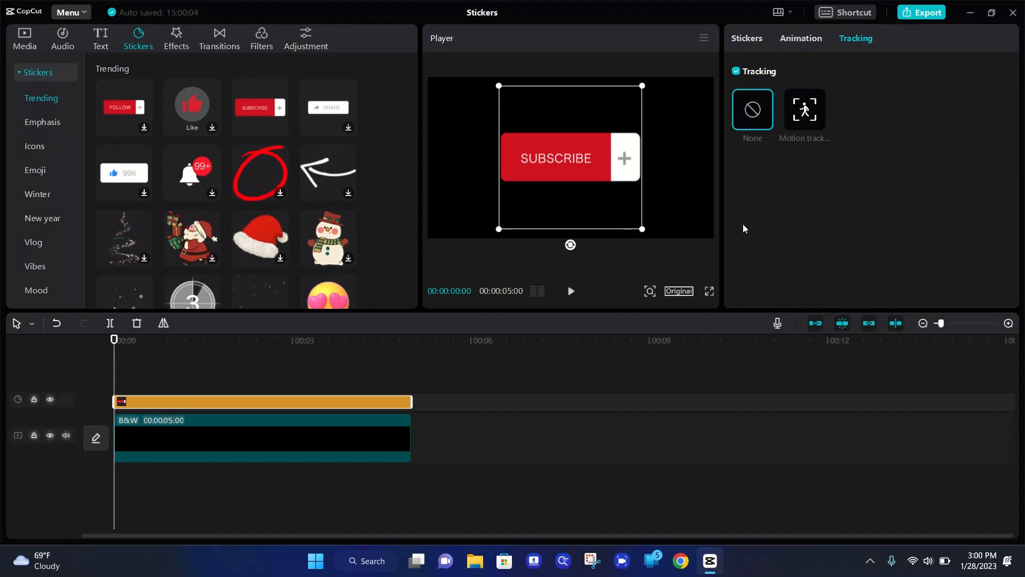
{"action": "mouse_move", "coordinate": [709, 234]}
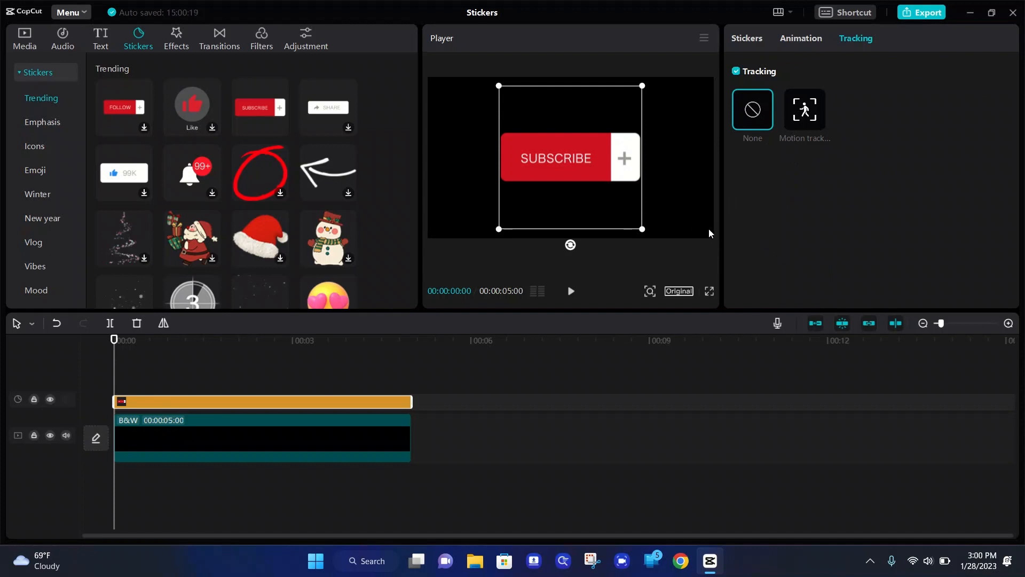